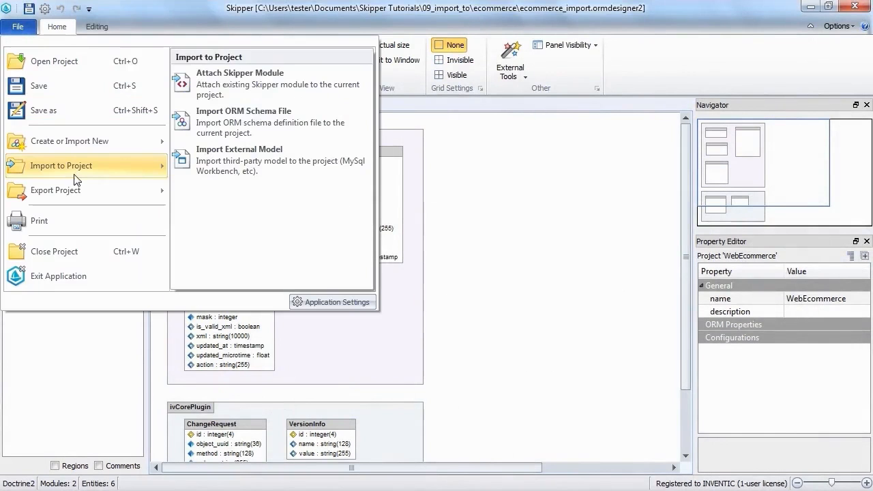
Step: Attach modules/ivContactPlugin.module to WebEcommerce via Attach Skipper Module, accepting default path settings
left_click(240, 72)
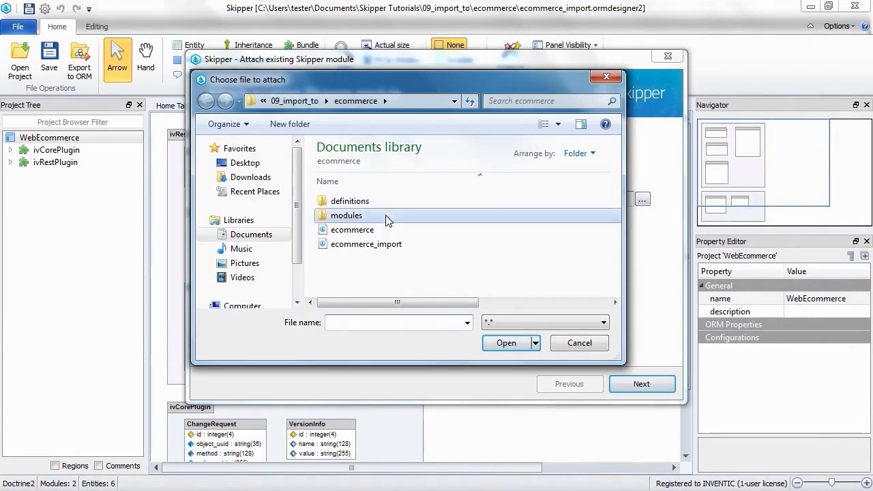
double_click(347, 215)
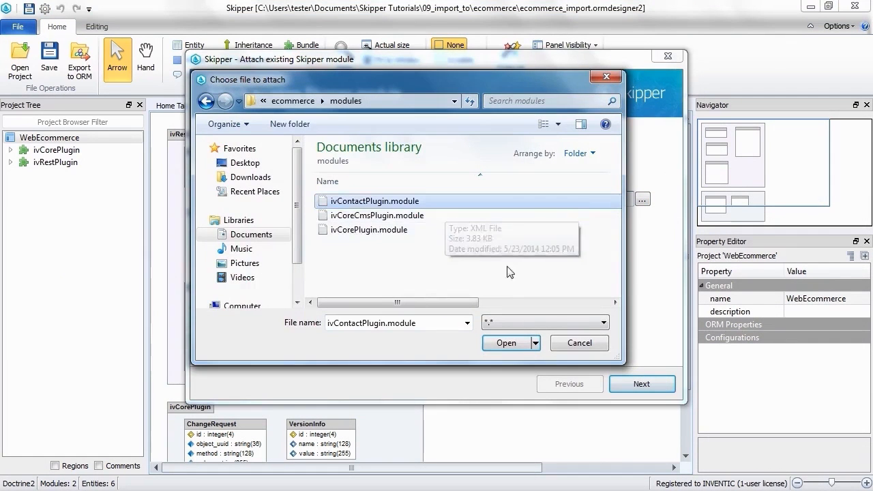
left_click(506, 342)
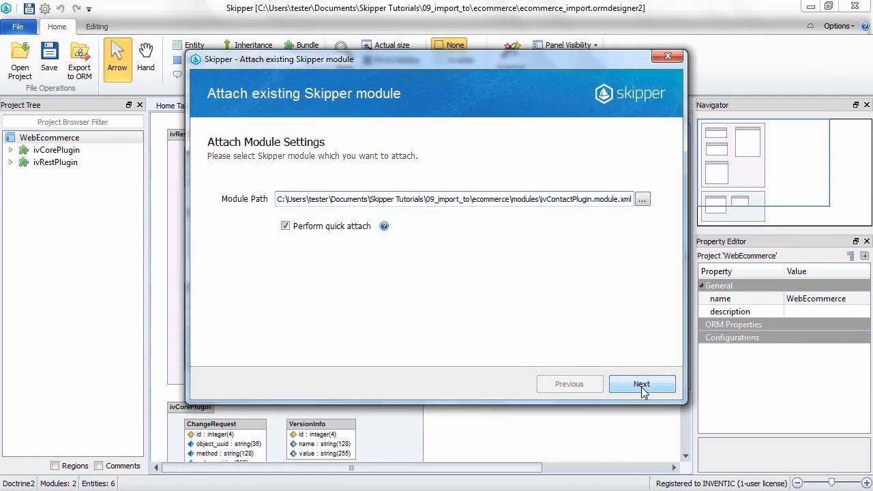
left_click(641, 383)
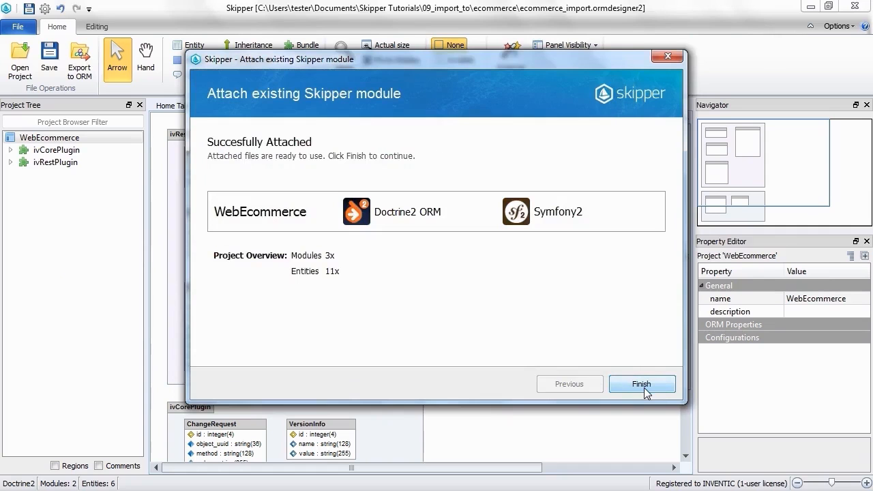
left_click(637, 383)
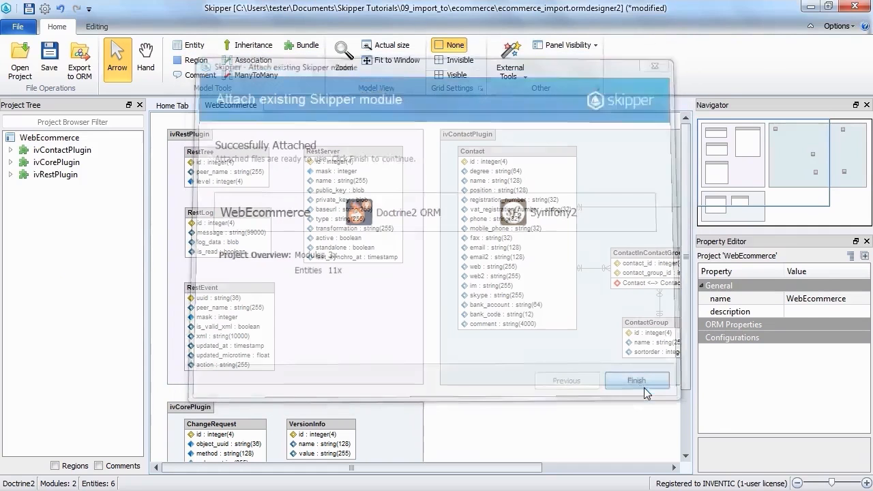
left_click(636, 380)
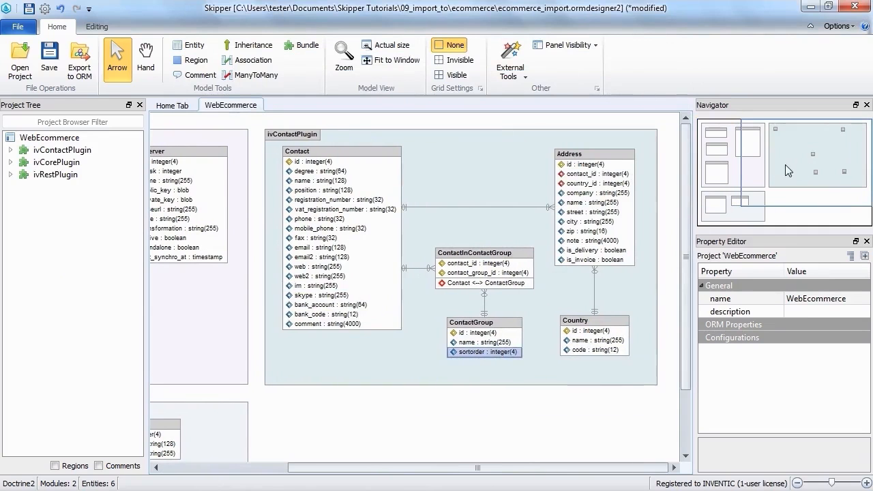
left_click(506, 217)
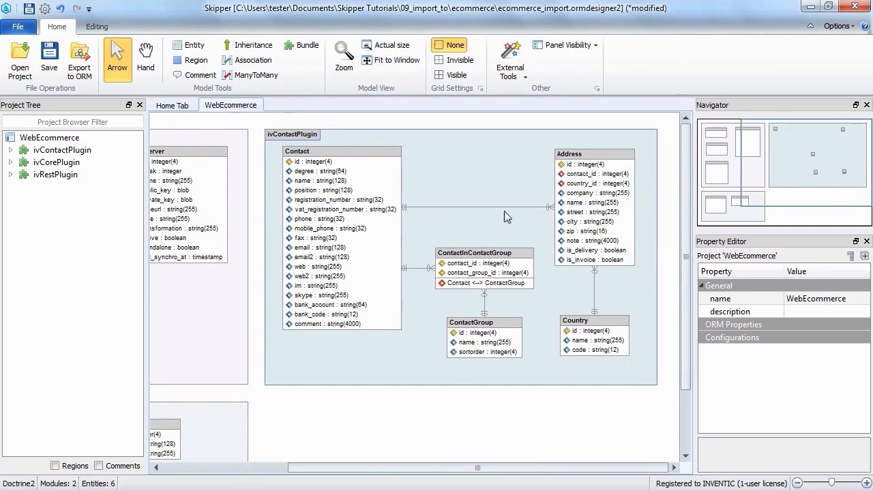
mouse_move(487, 199)
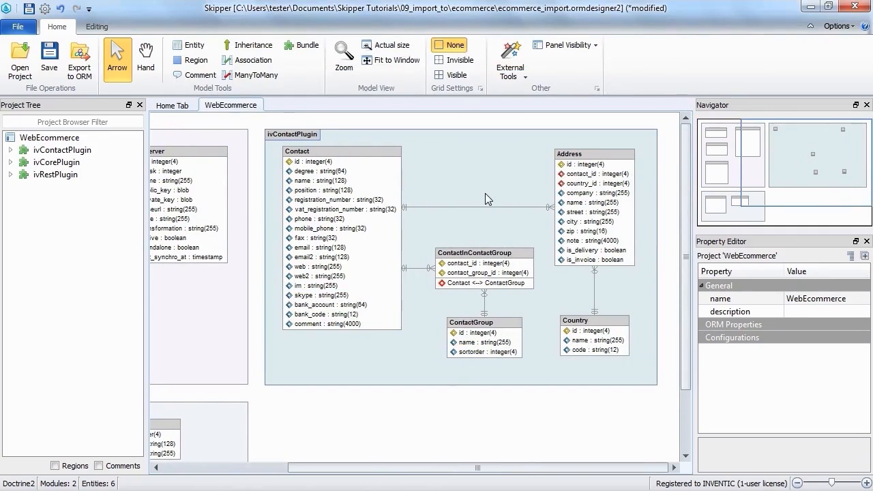
mouse_move(535, 243)
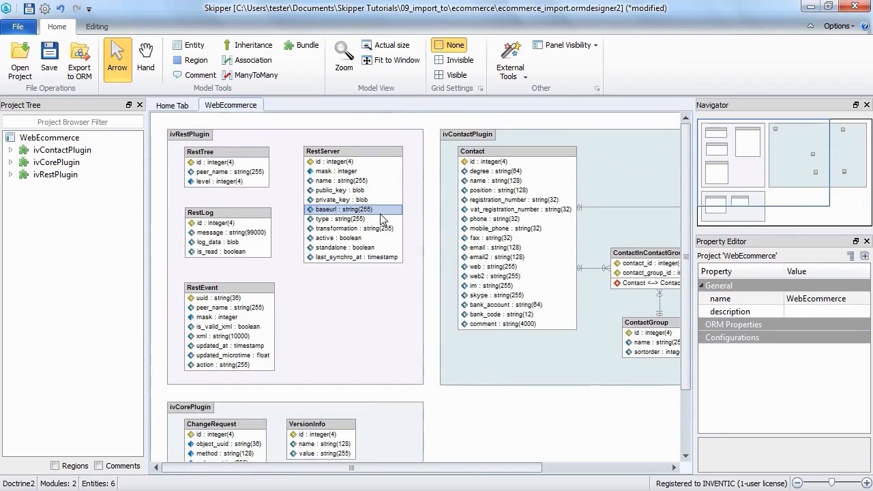
Step: Start an ORM schema import using all files from the definitions directory
left_click(18, 25)
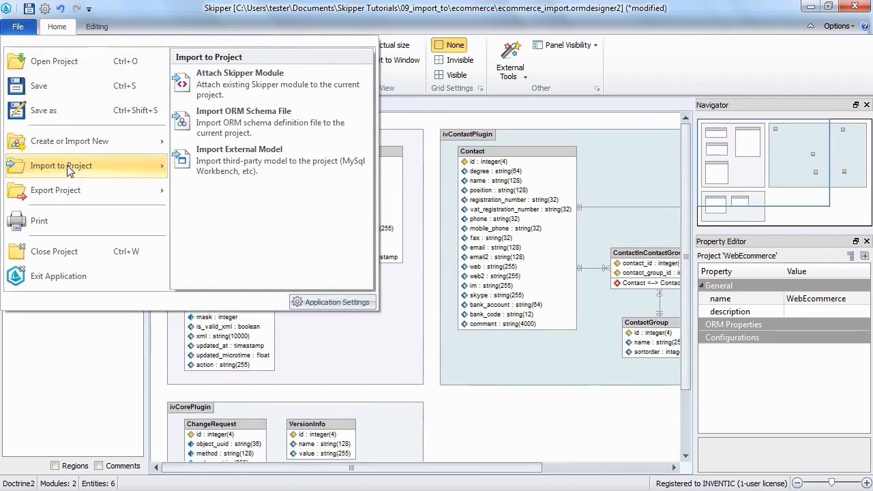
left_click(243, 110)
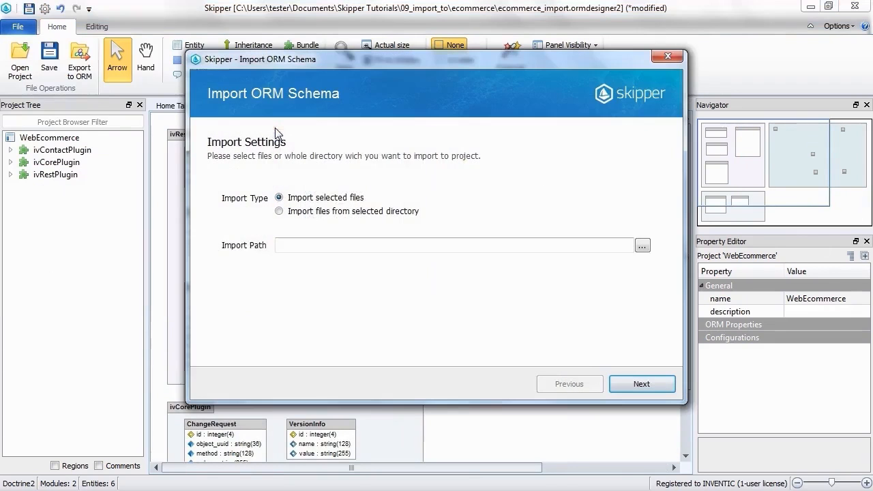
left_click(278, 210)
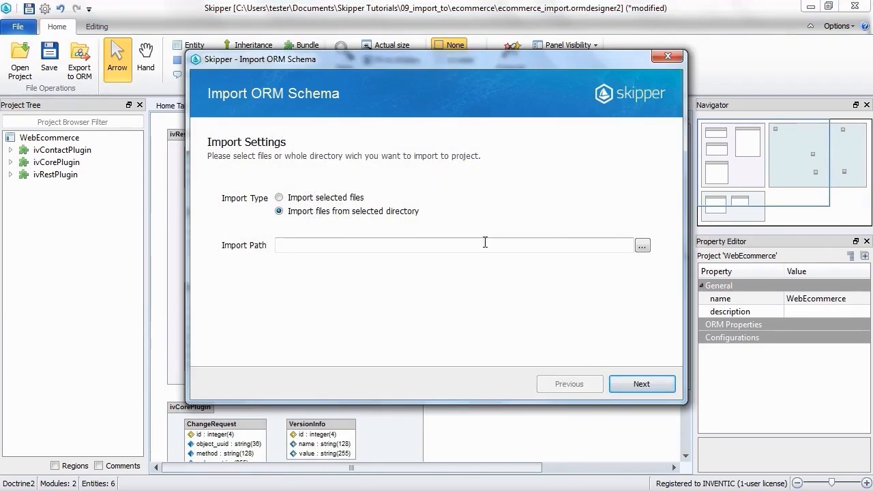
left_click(642, 245)
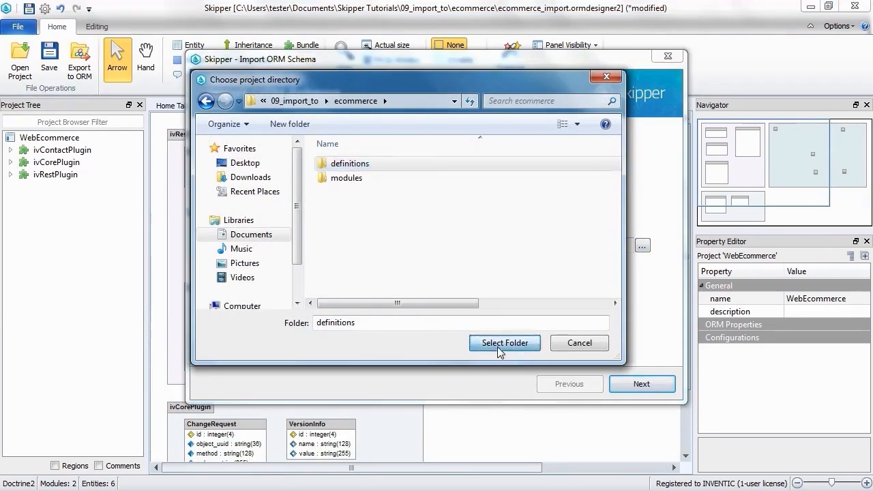
left_click(504, 343)
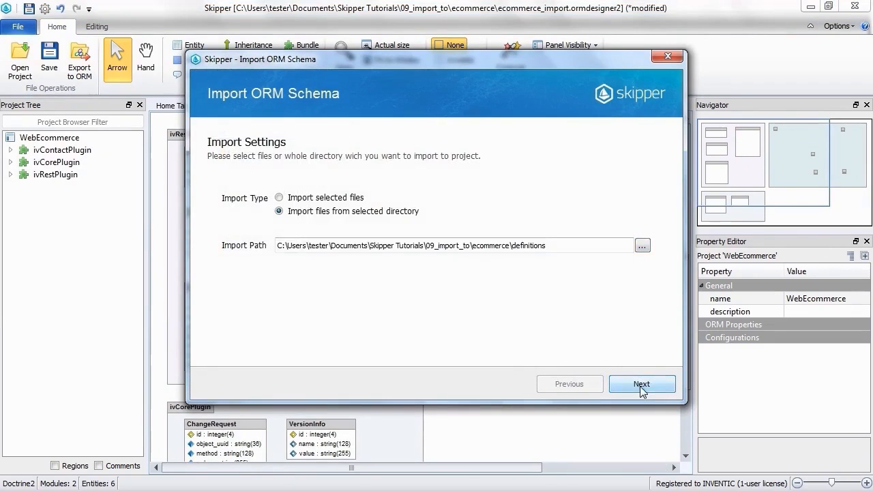
Step: Run the schema import through to completion, adding ivCoreCmsPlugin and RestError
left_click(641, 383)
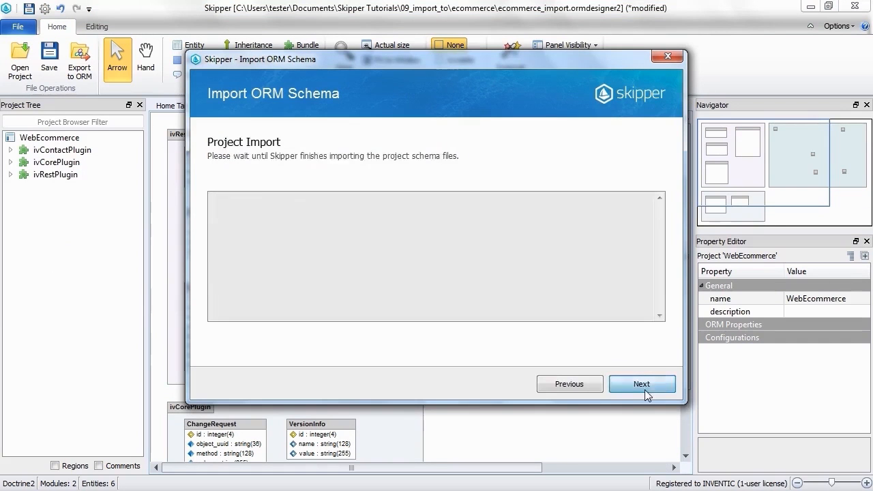
left_click(641, 383)
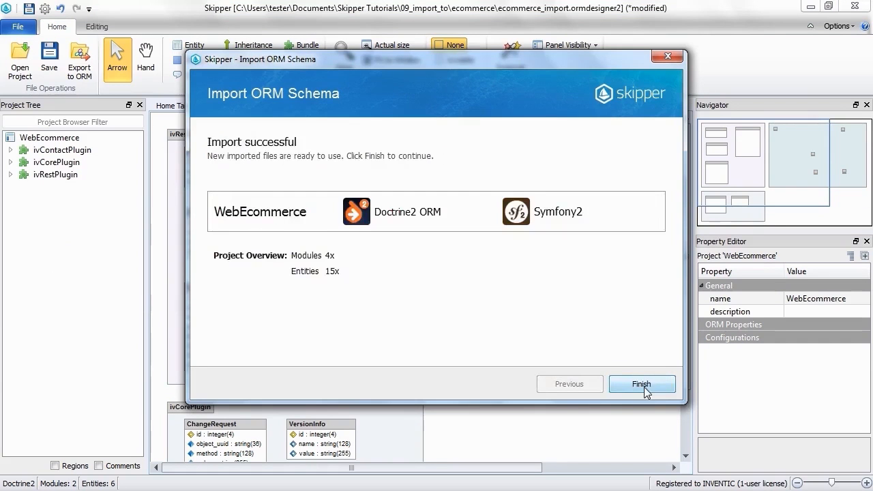
left_click(640, 383)
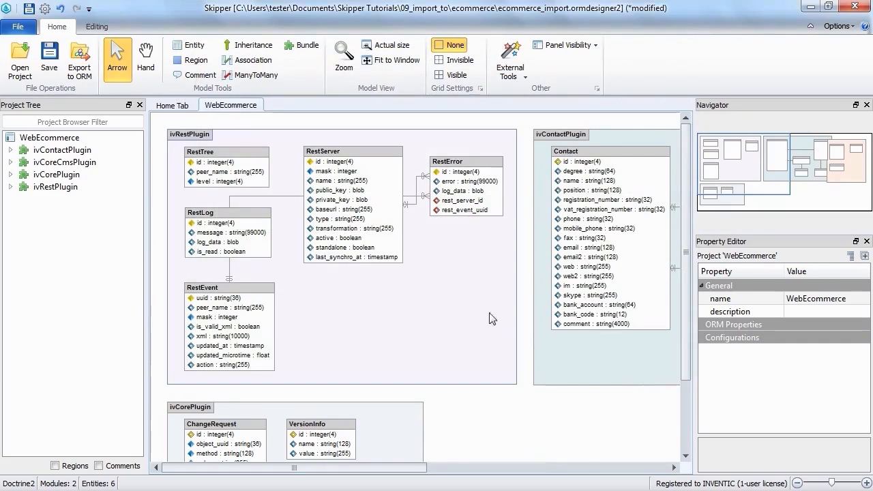